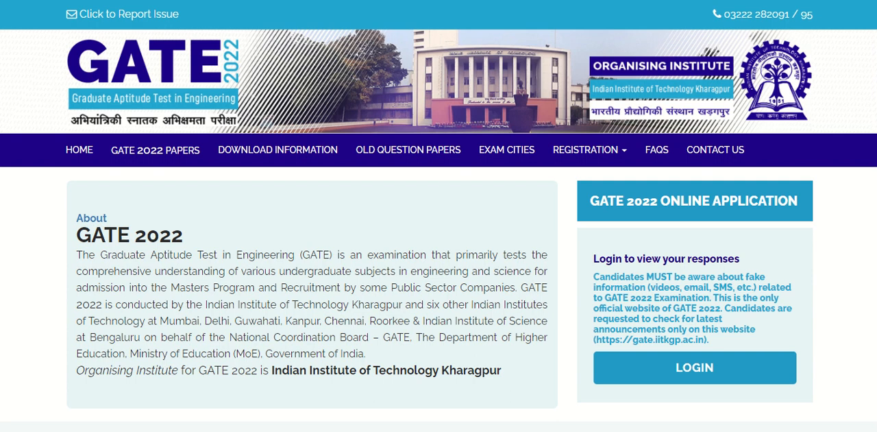
{"action": "mouse_move", "coordinate": [543, 367]}
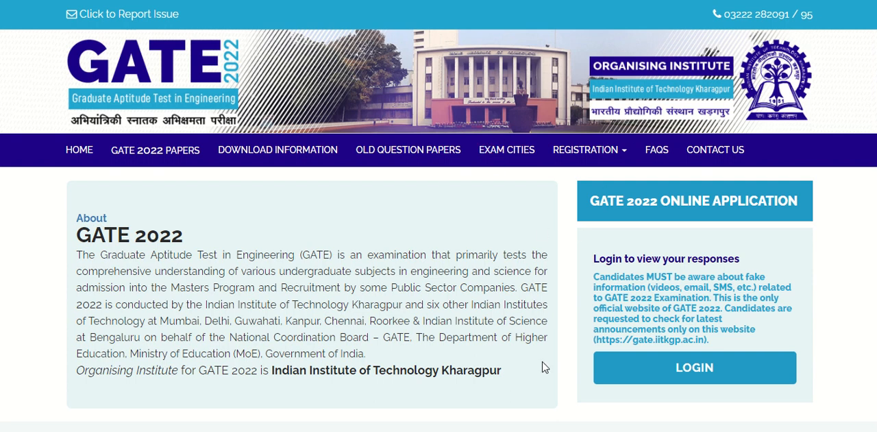
Reach the online application login page from the homepage Login button and dismiss the Important Instructions notice.
{"action": "scroll", "scroll_direction": "down", "scroll_amount": 3}
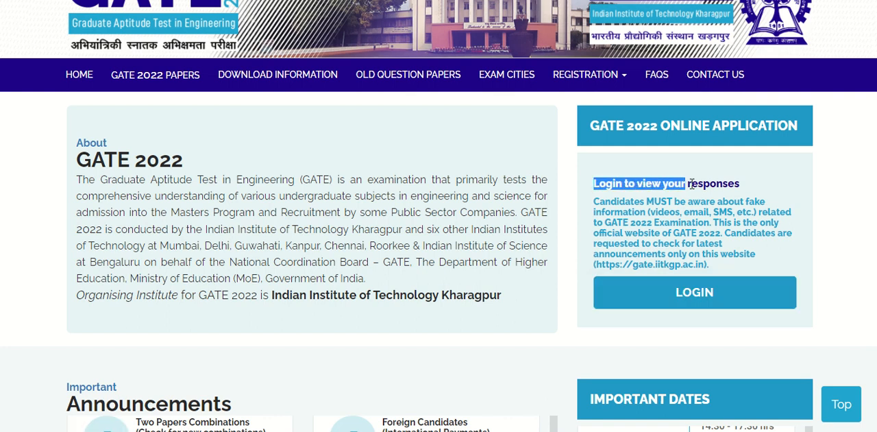
{"action": "mouse_move", "coordinate": [694, 292]}
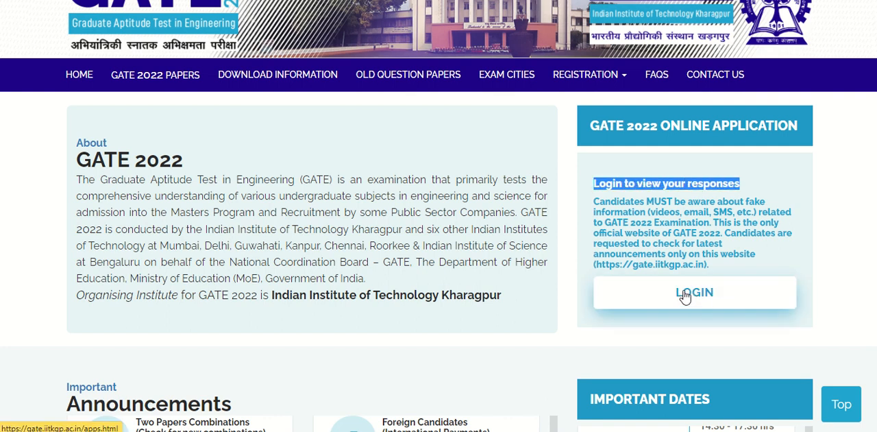
{"action": "left_click", "coordinate": [694, 292]}
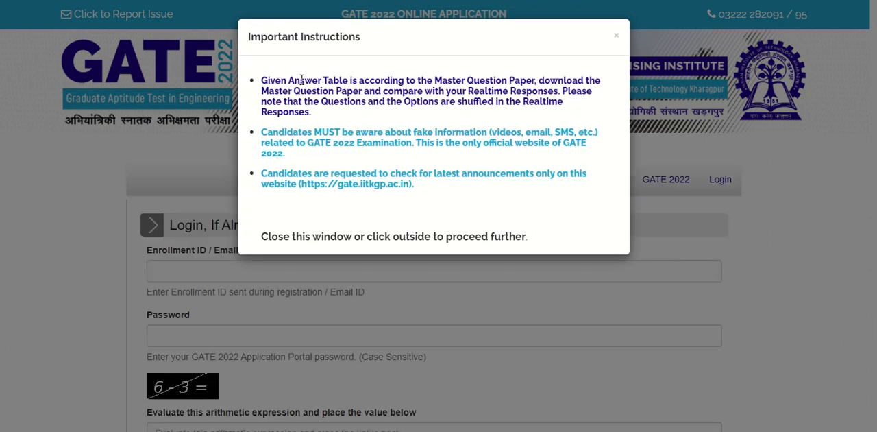
{"action": "mouse_move", "coordinate": [327, 241]}
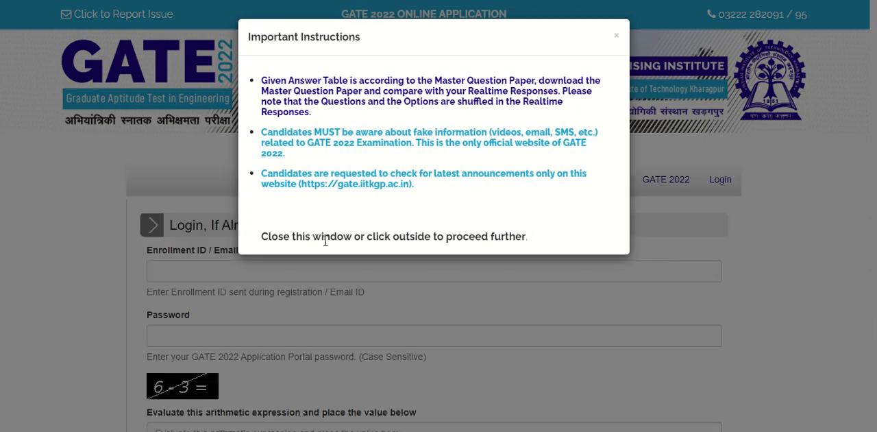
{"action": "left_click", "coordinate": [615, 36]}
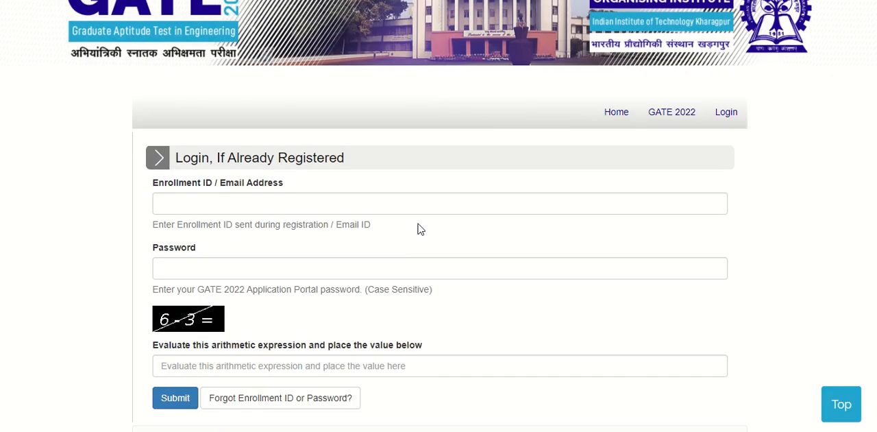
{"action": "left_click", "coordinate": [439, 203]}
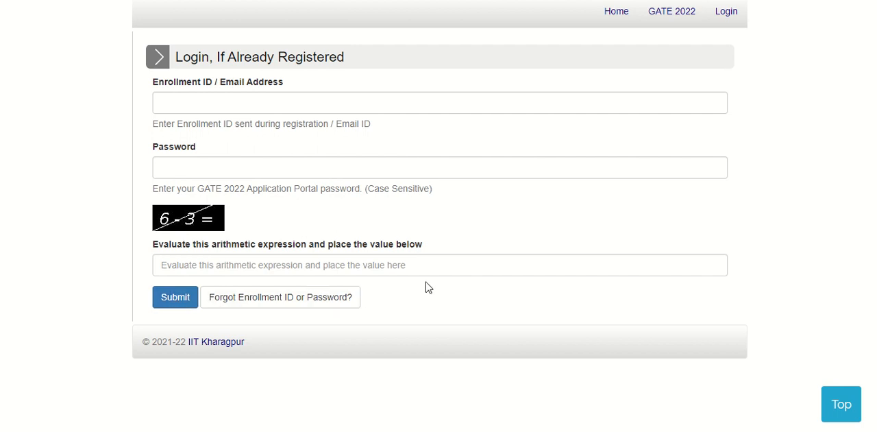
{"action": "mouse_move", "coordinate": [318, 303]}
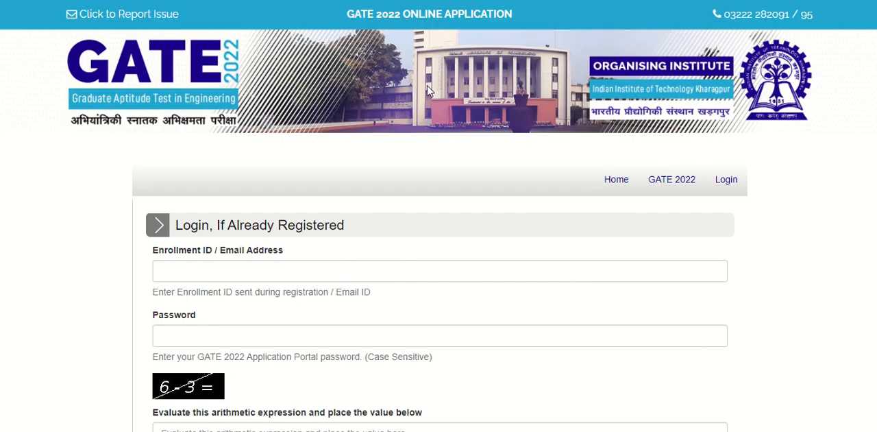
{"action": "mouse_move", "coordinate": [460, 99]}
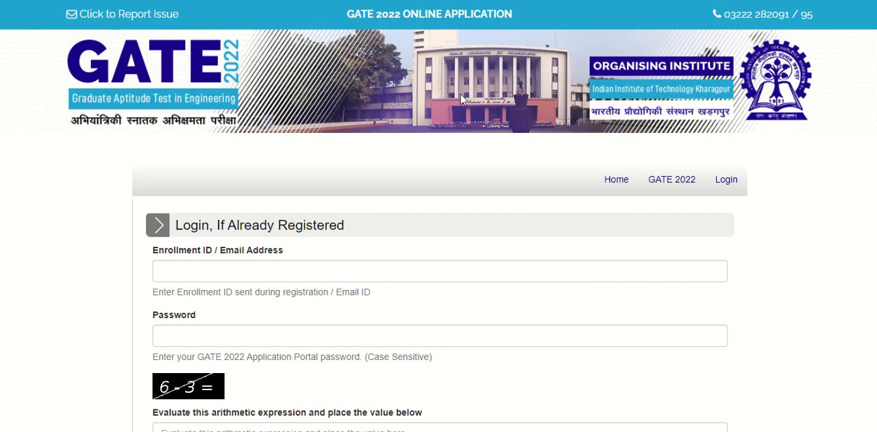